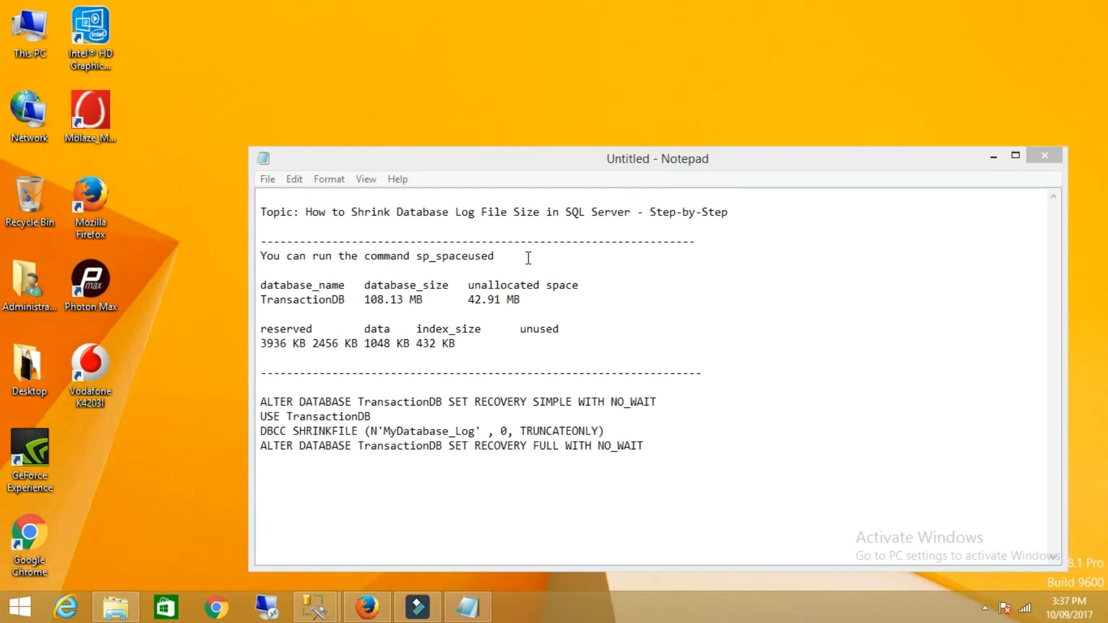
- Review sp_spaceused results: TransactionDB at 108.13 MB with 42.91 MB unallocated space
double_click(455, 255)
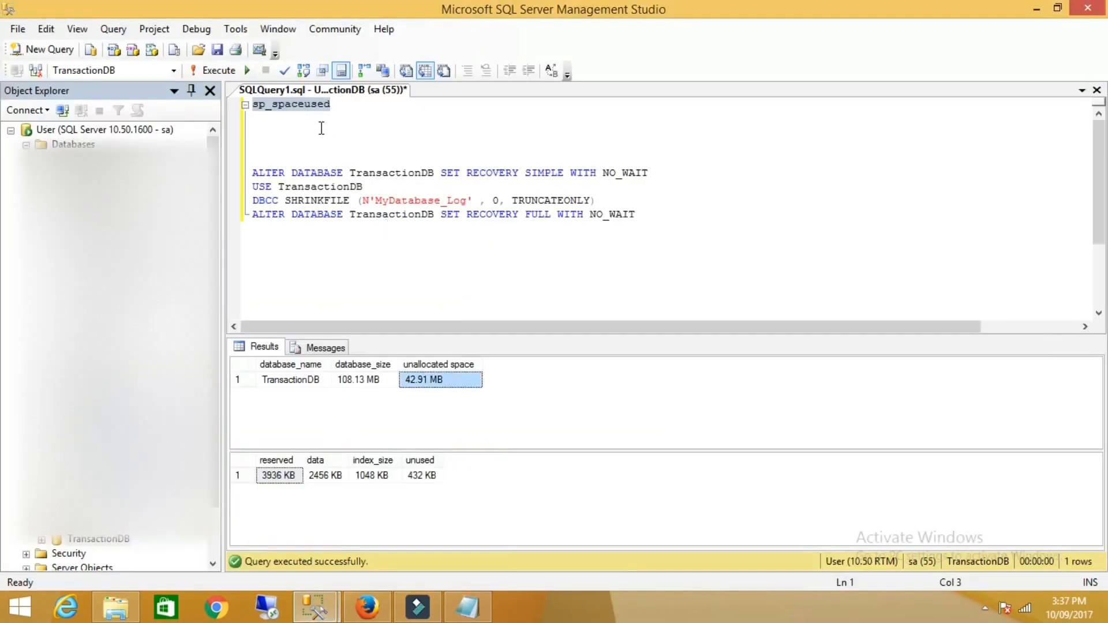
mouse_move(334, 119)
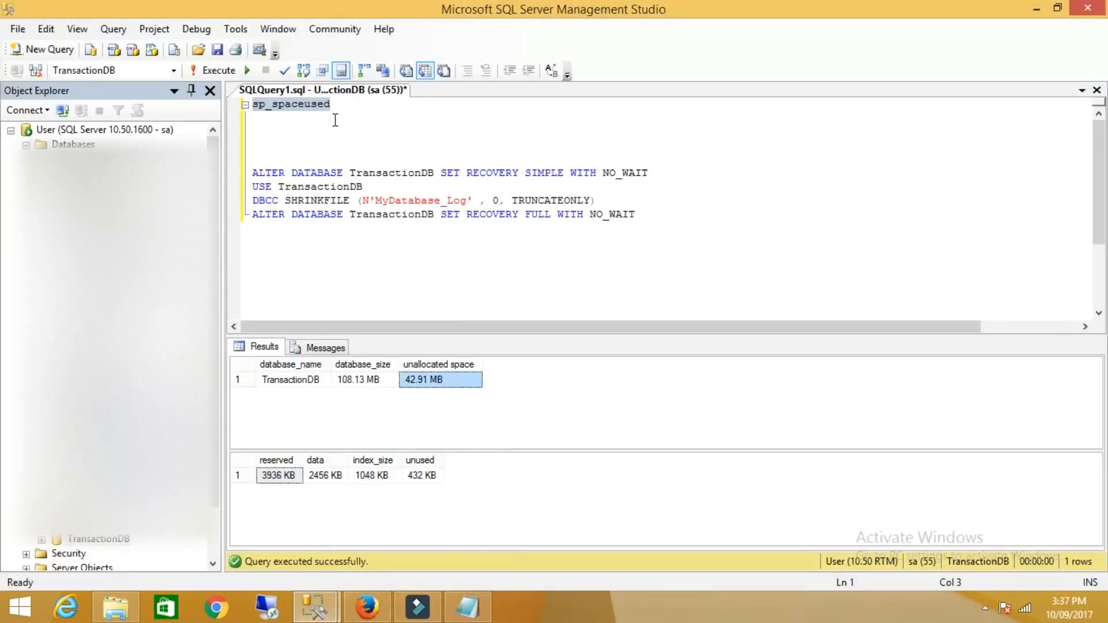
click(97, 539)
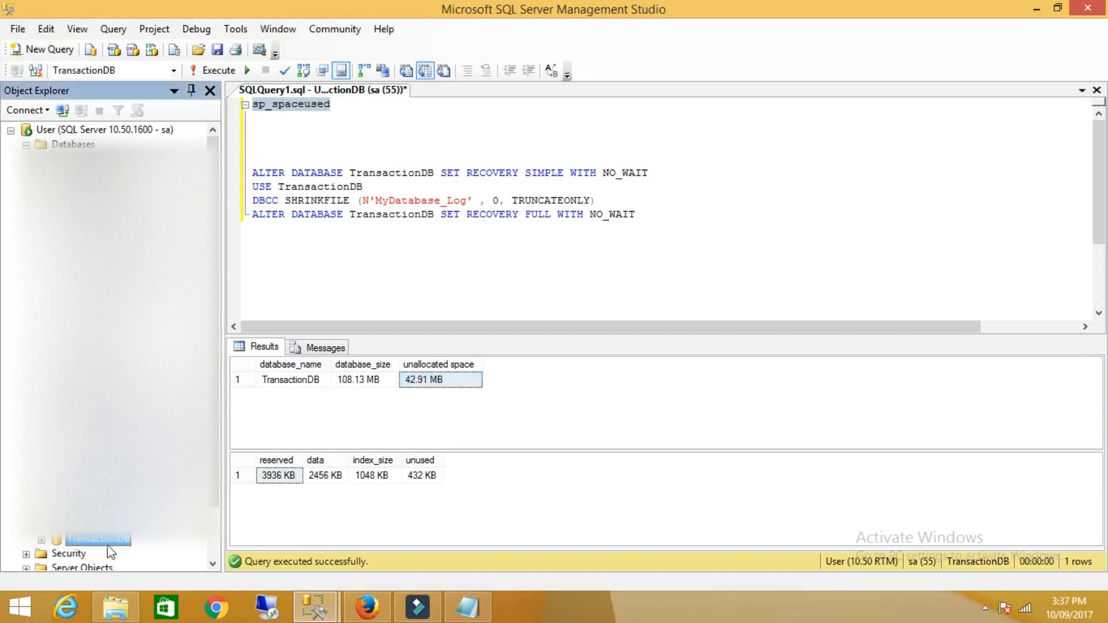
click(343, 122)
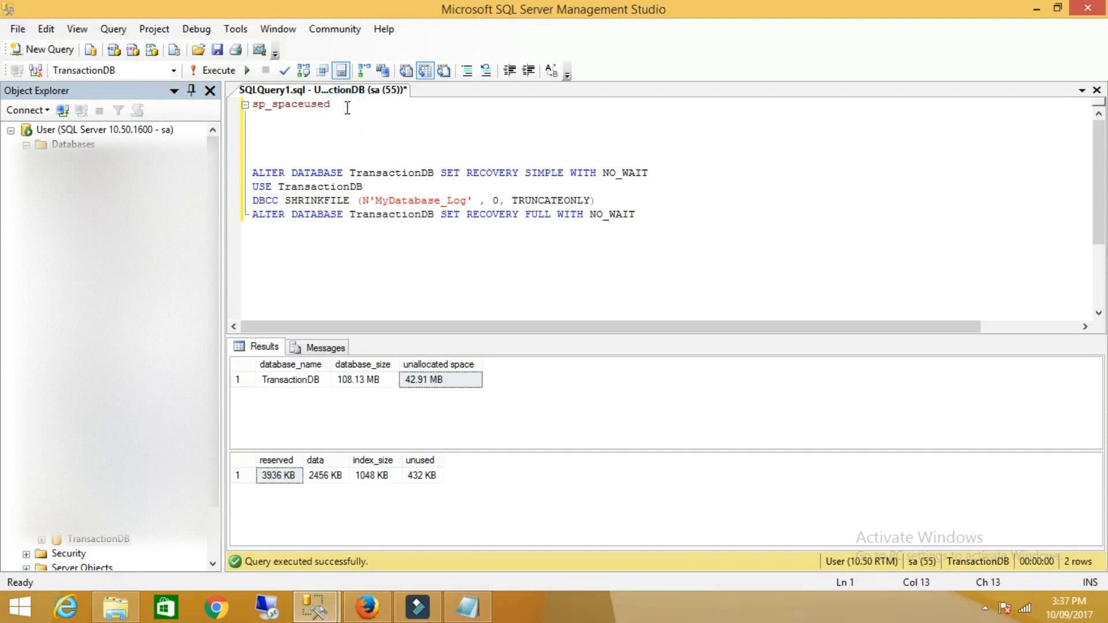
double_click(289, 104)
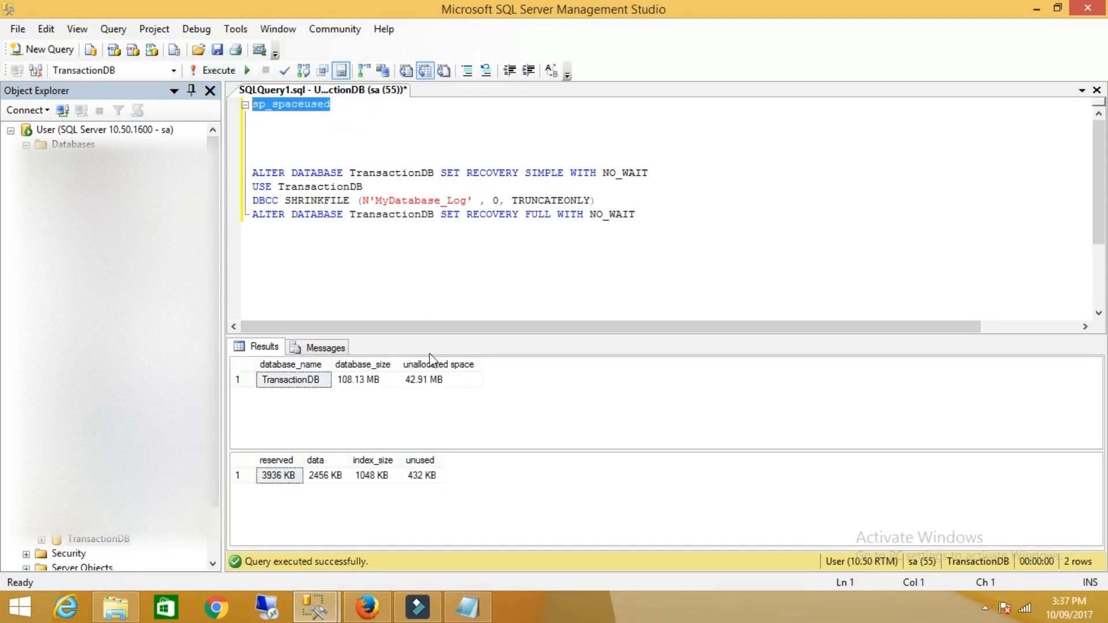
click(293, 380)
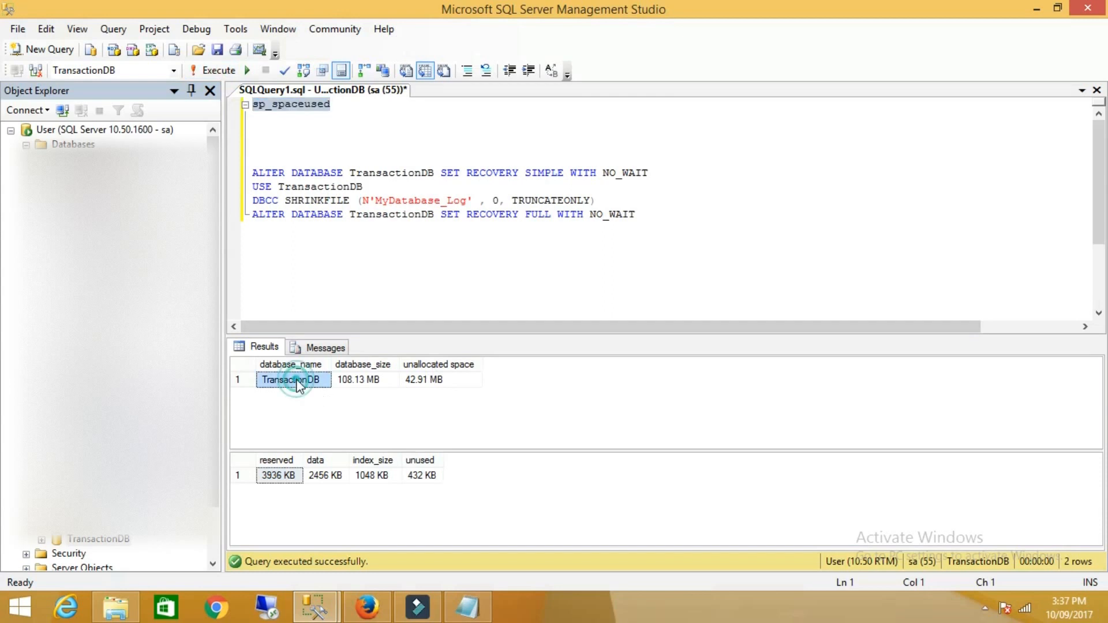
click(363, 380)
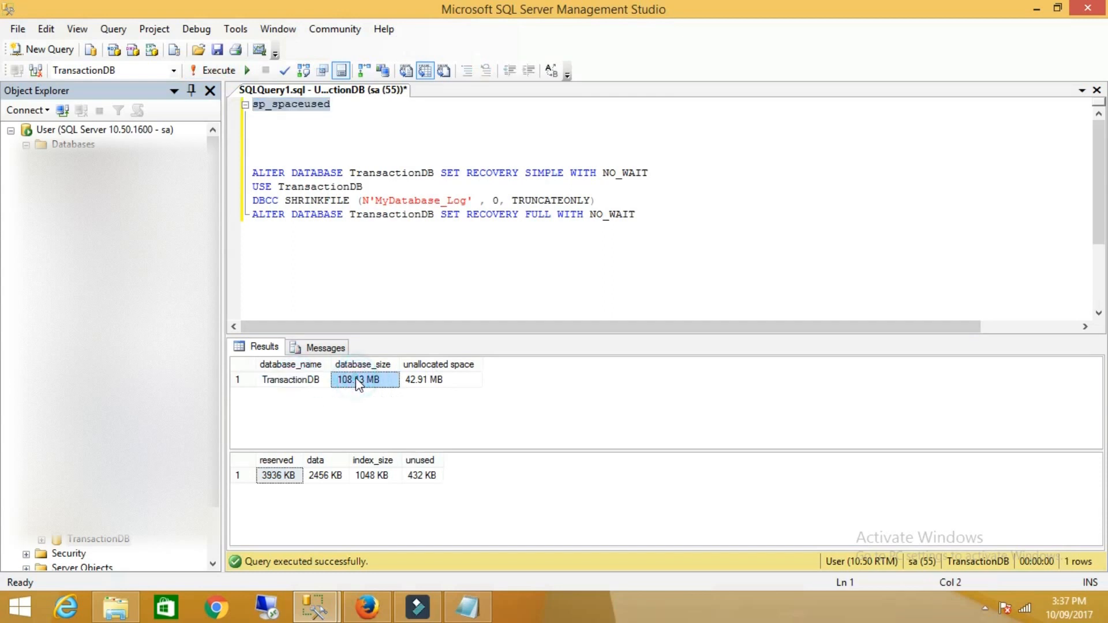
click(438, 380)
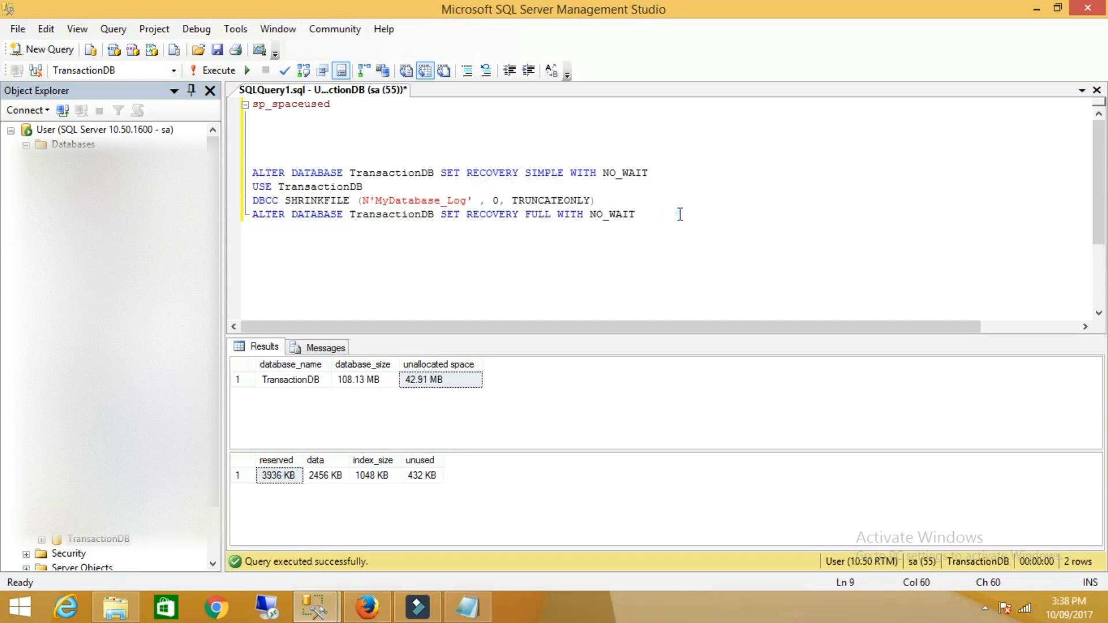
- Review the shrink script: TransactionDB, SIMPLE recovery model, and SHRINKFILE on MyDatabase_Log
click(255, 173)
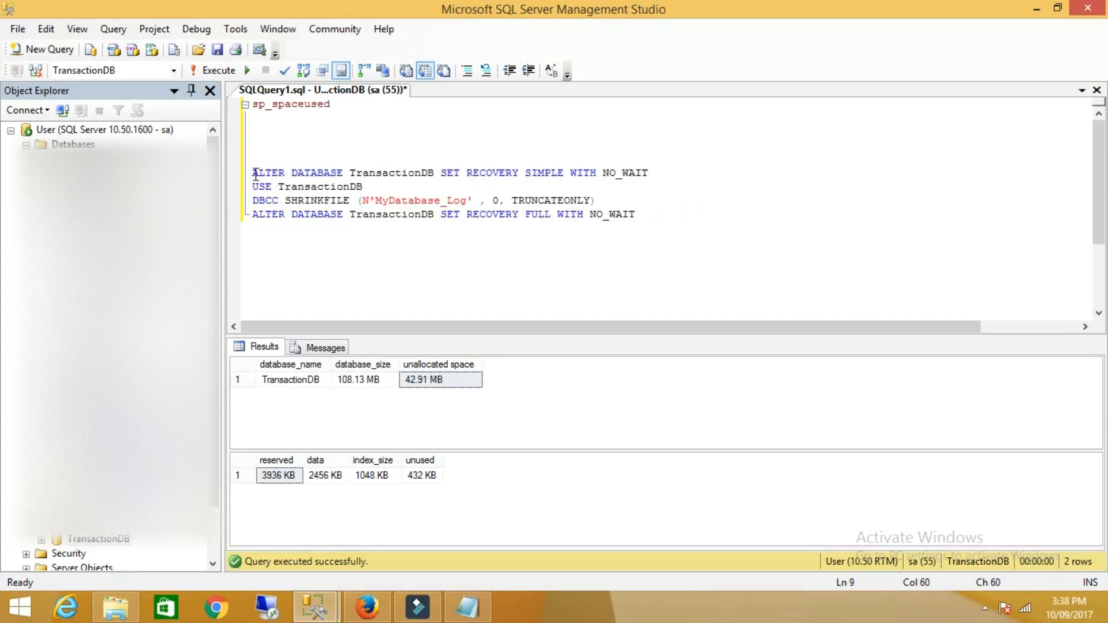
drag(252, 173, 343, 172)
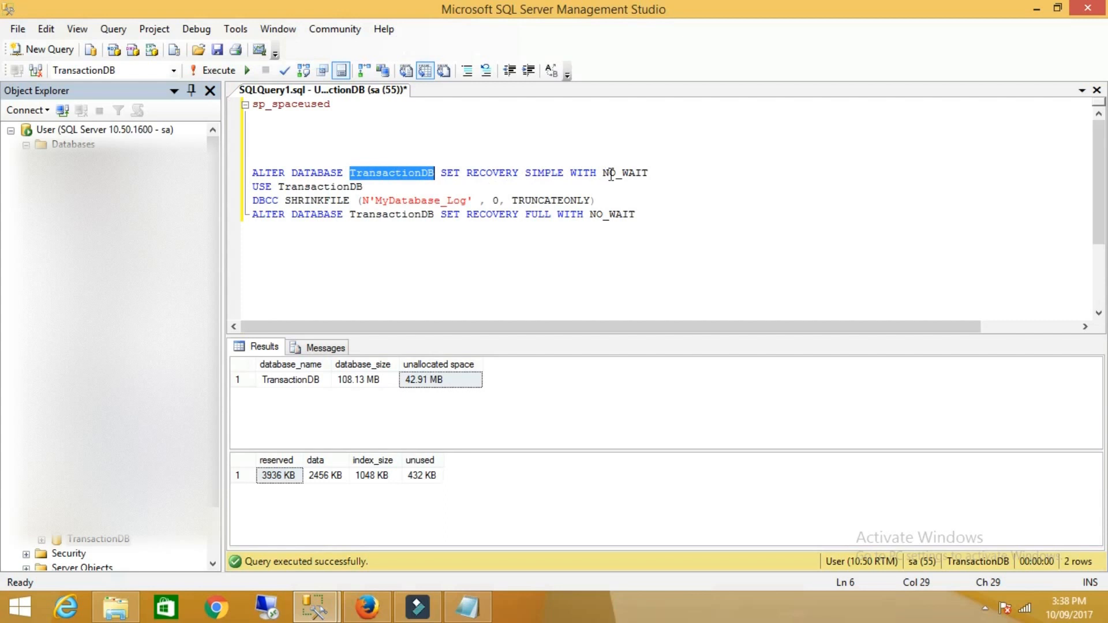
double_click(544, 173)
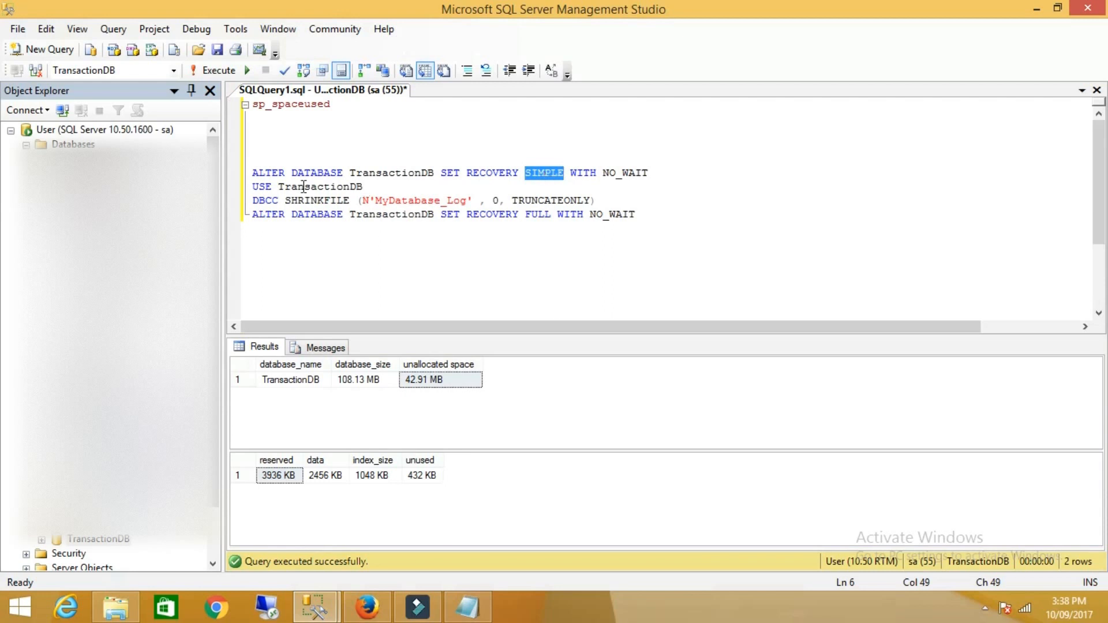
double_click(319, 186)
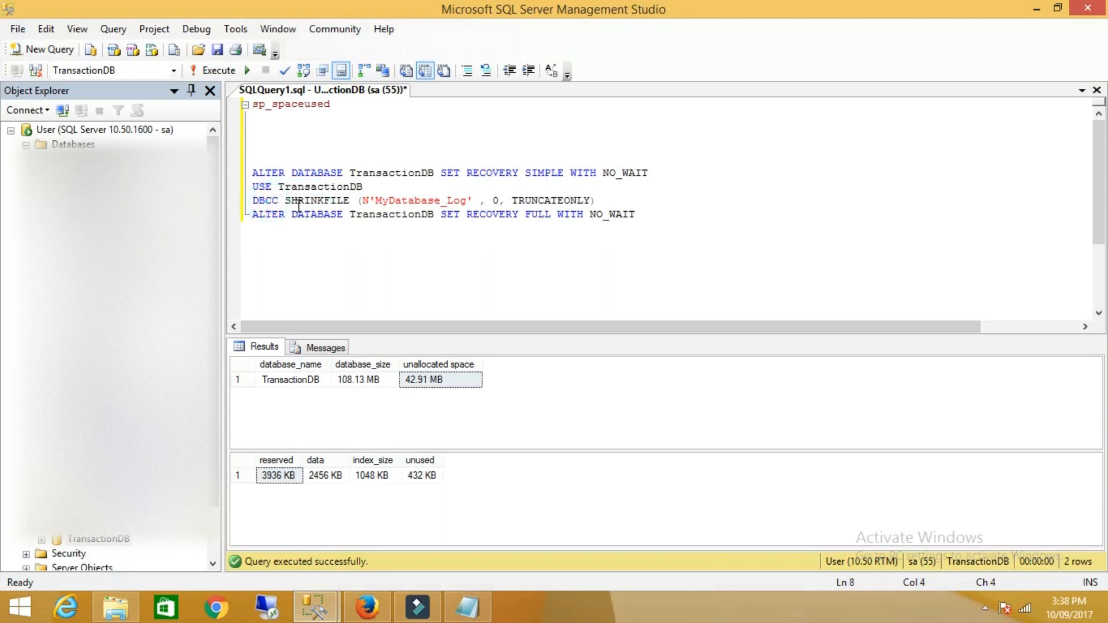
double_click(315, 201)
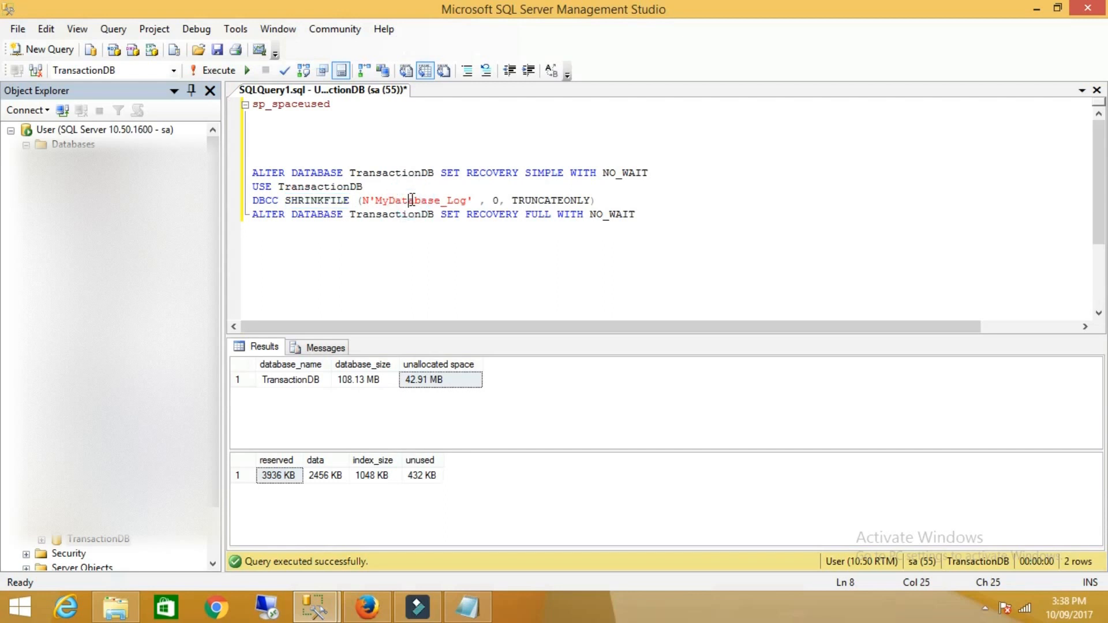
double_click(420, 200)
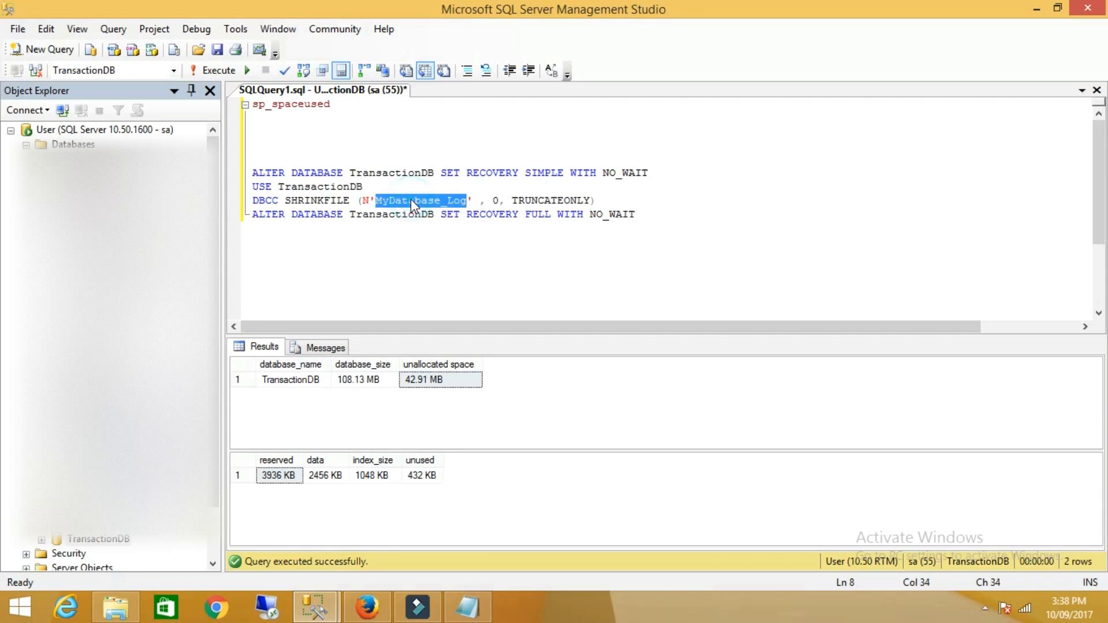
mouse_move(364, 533)
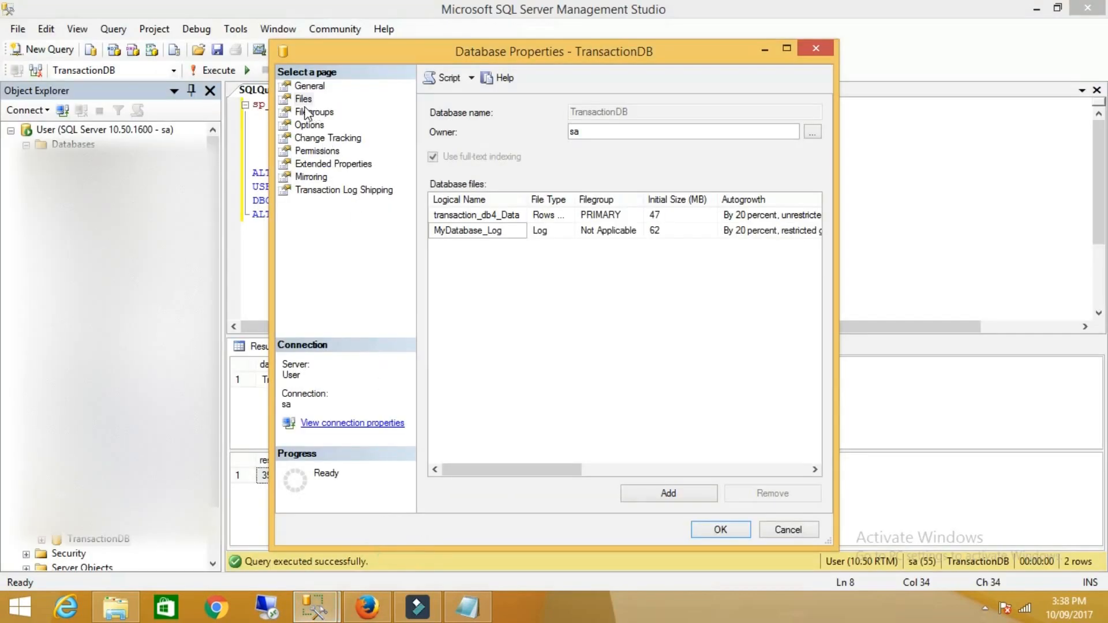
- On TransactionDB's Files properties page, confirm the log file's logical name MyDatabase_Log
click(303, 98)
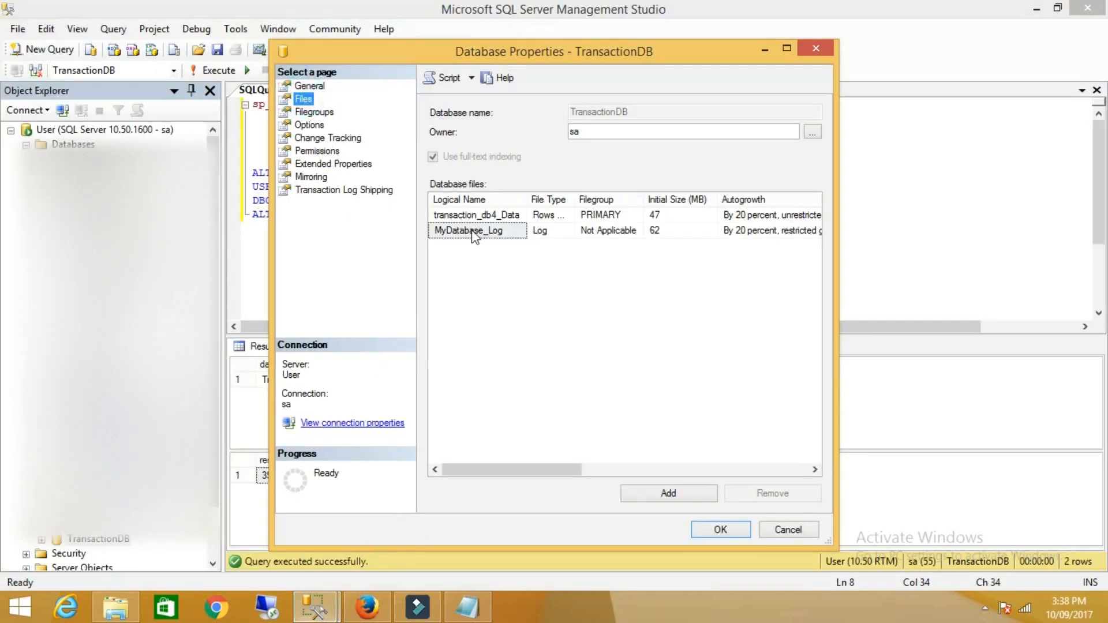
click(470, 231)
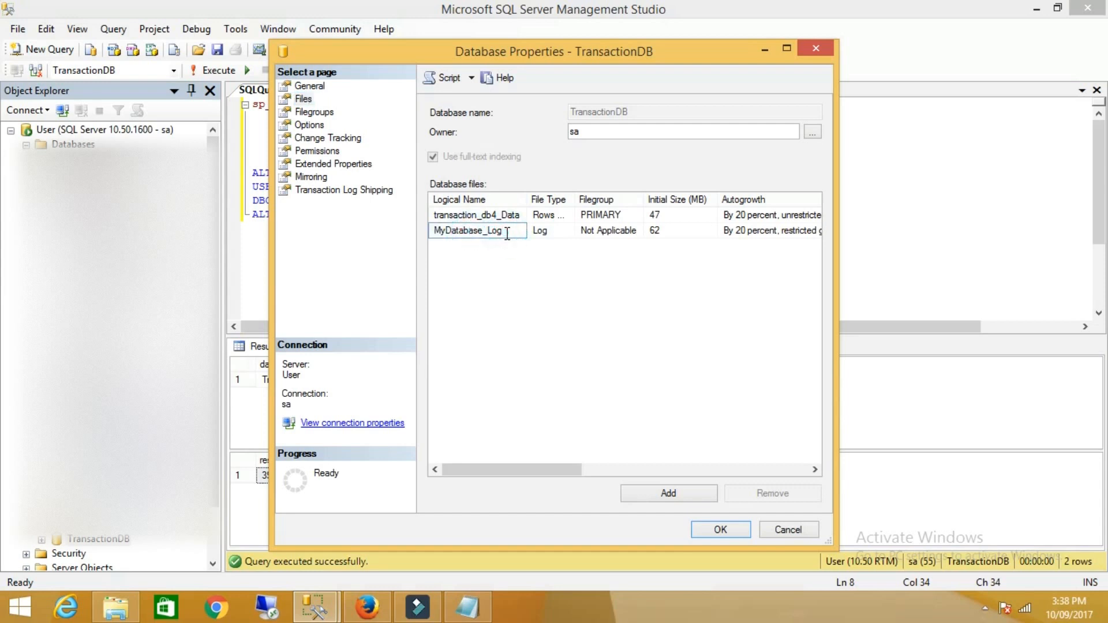
click(494, 230)
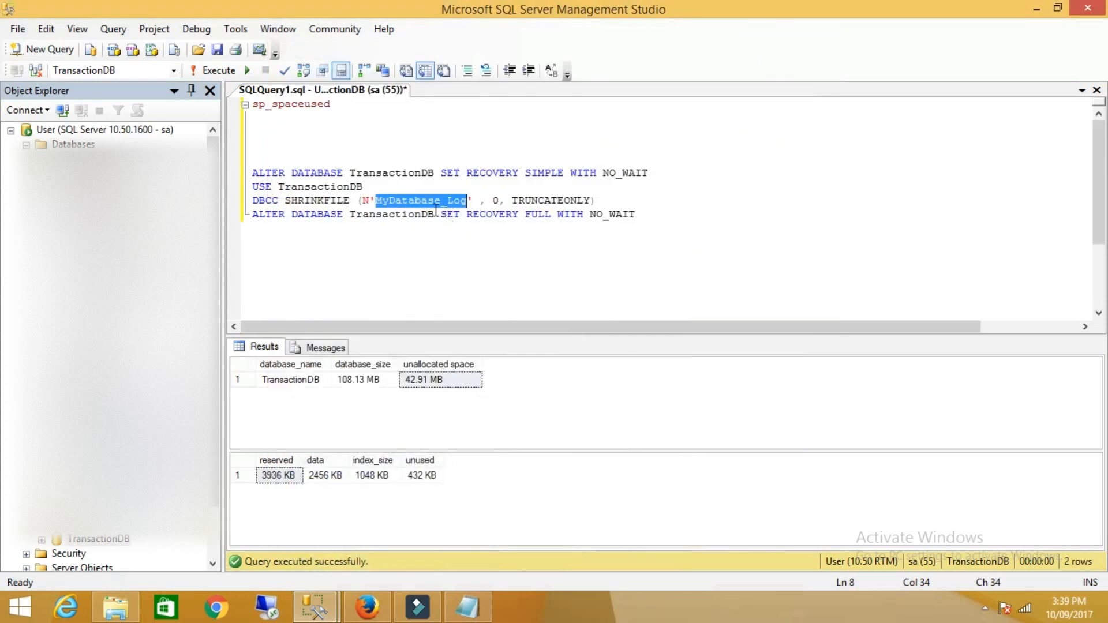
mouse_move(428, 204)
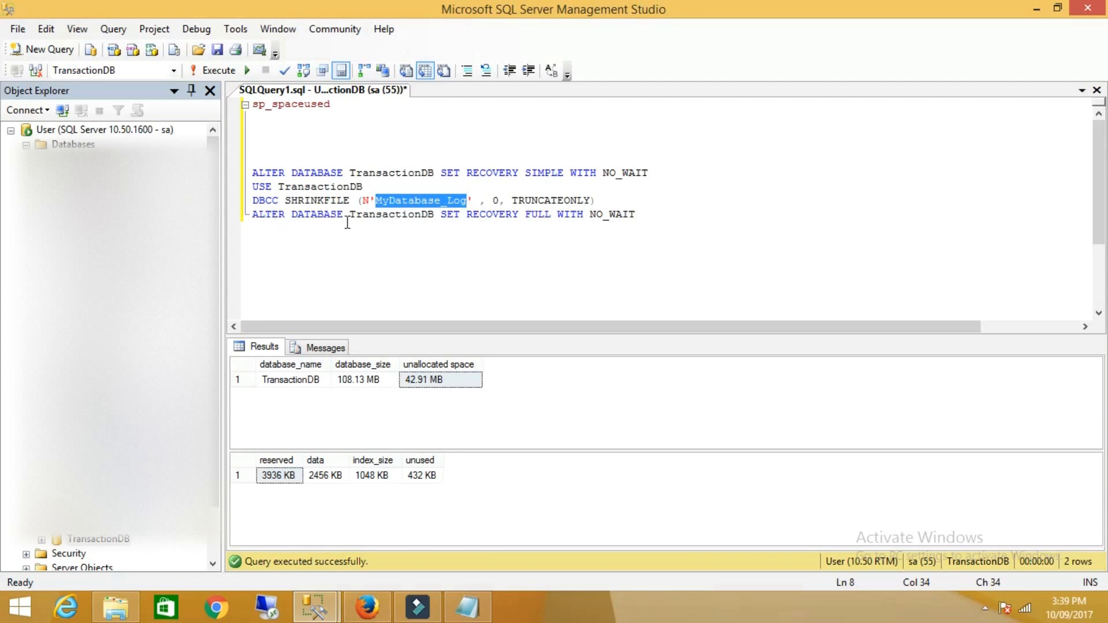
mouse_move(529, 219)
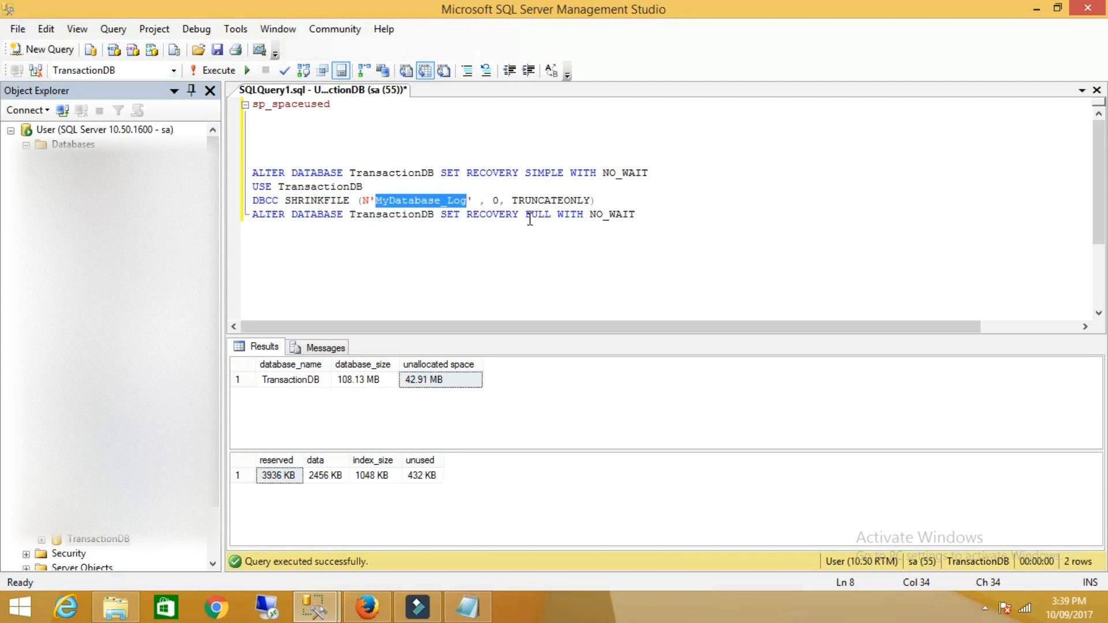
click(616, 264)
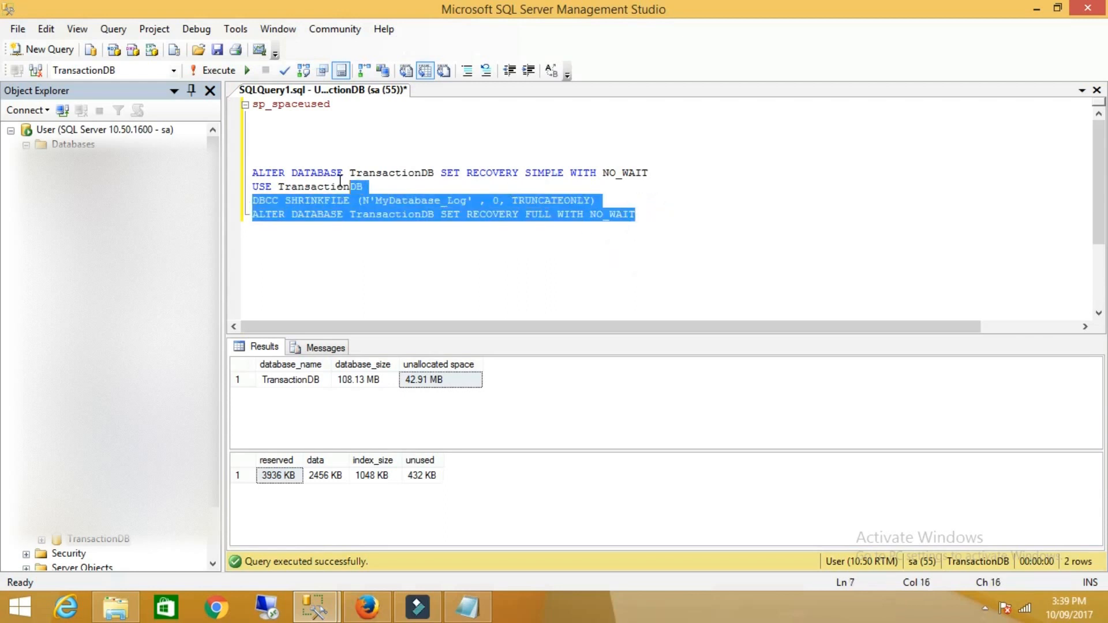
- Execute the log-shrink script, then rerun sp_spaceused showing TransactionDB at 47.75 MB
click(218, 70)
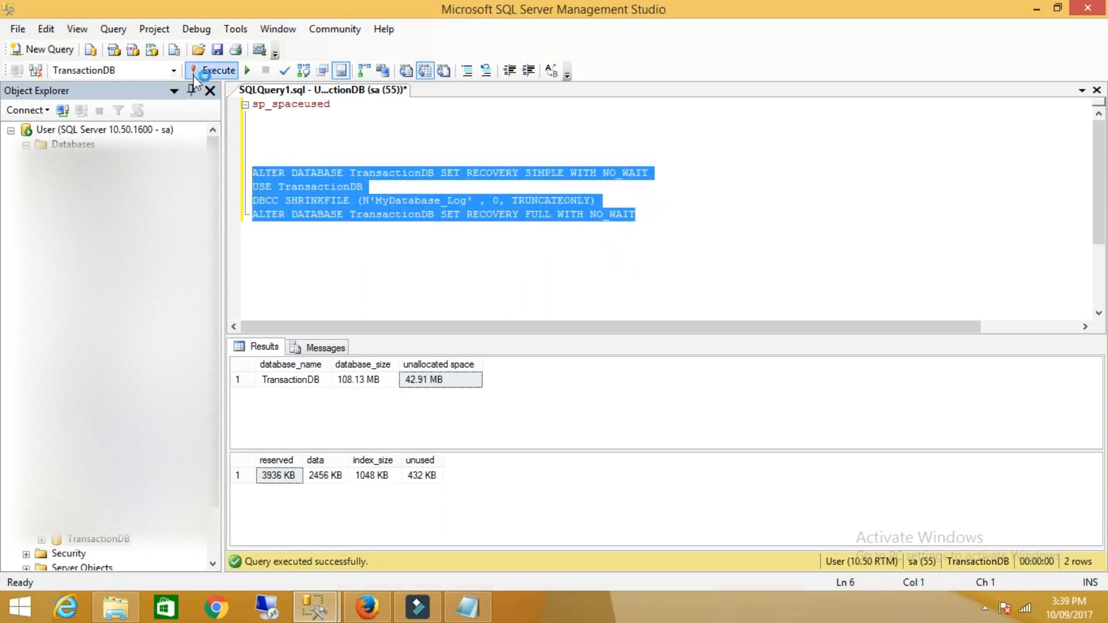
click(217, 70)
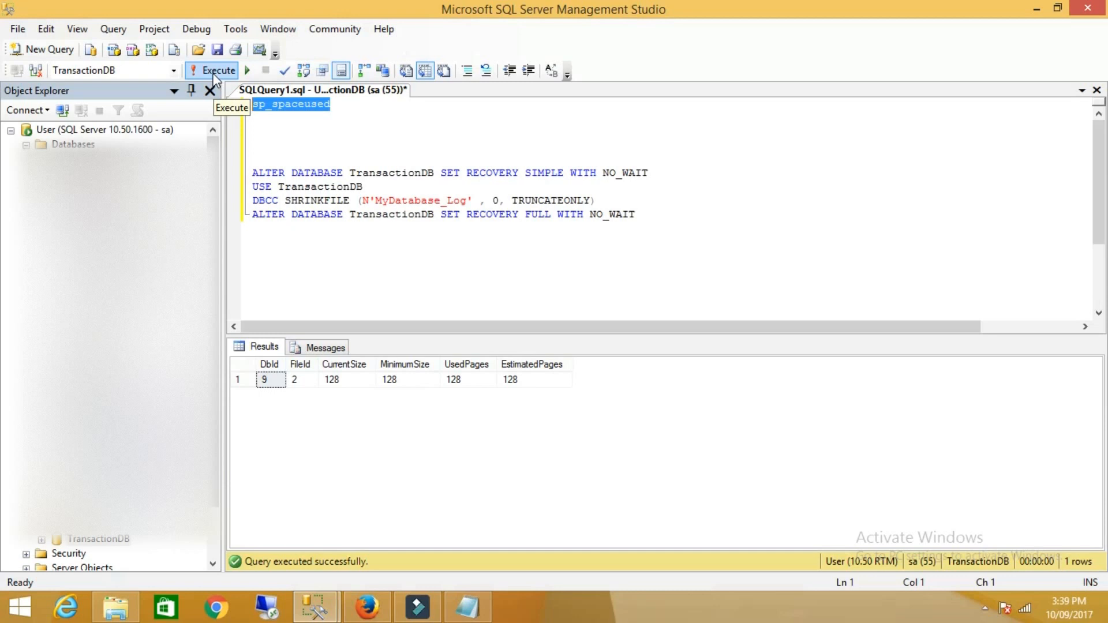
click(217, 70)
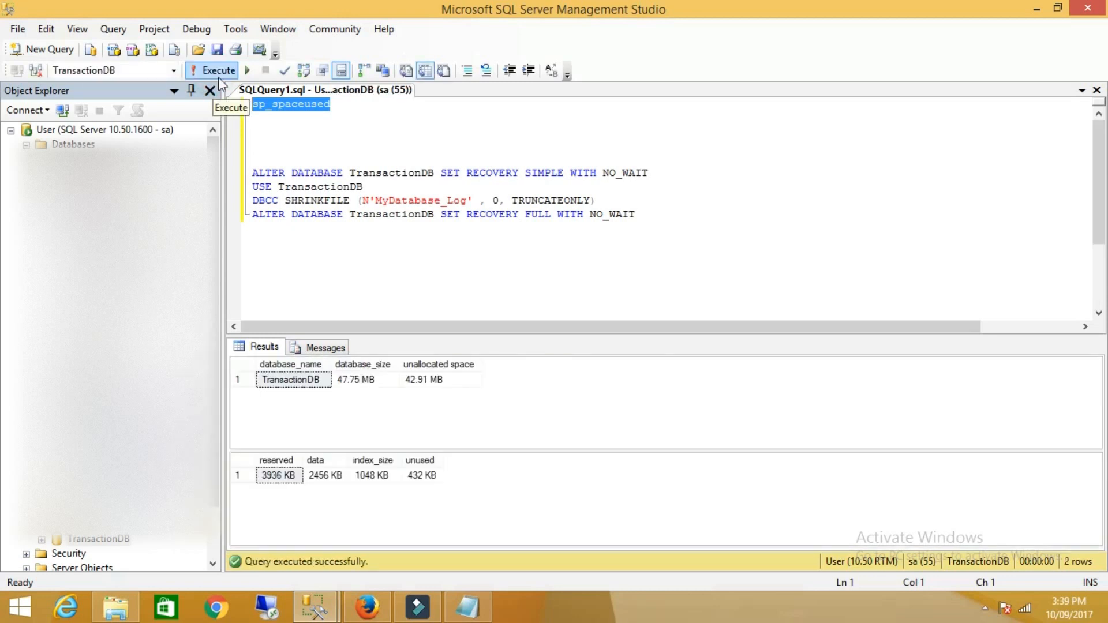